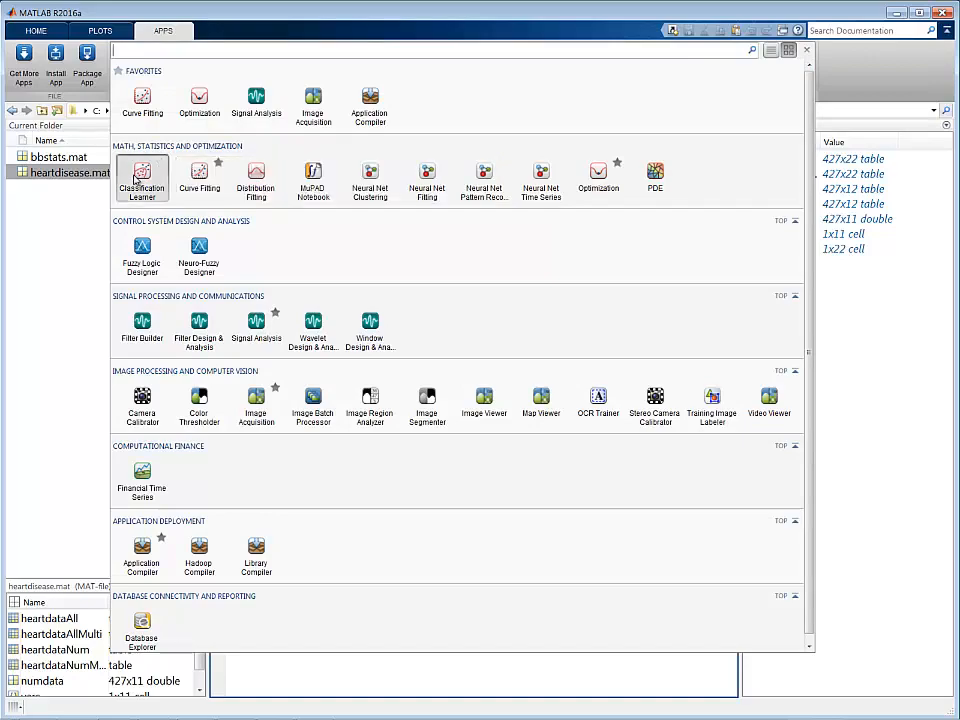
Launch the Classification Learner app from the Apps gallery
click(142, 178)
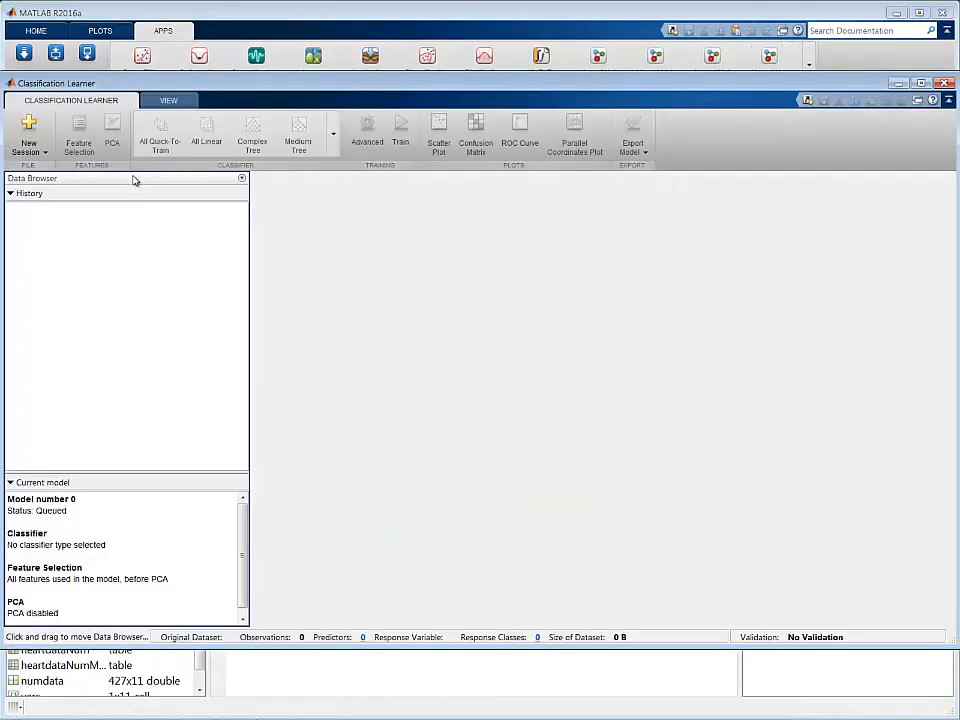
click(28, 132)
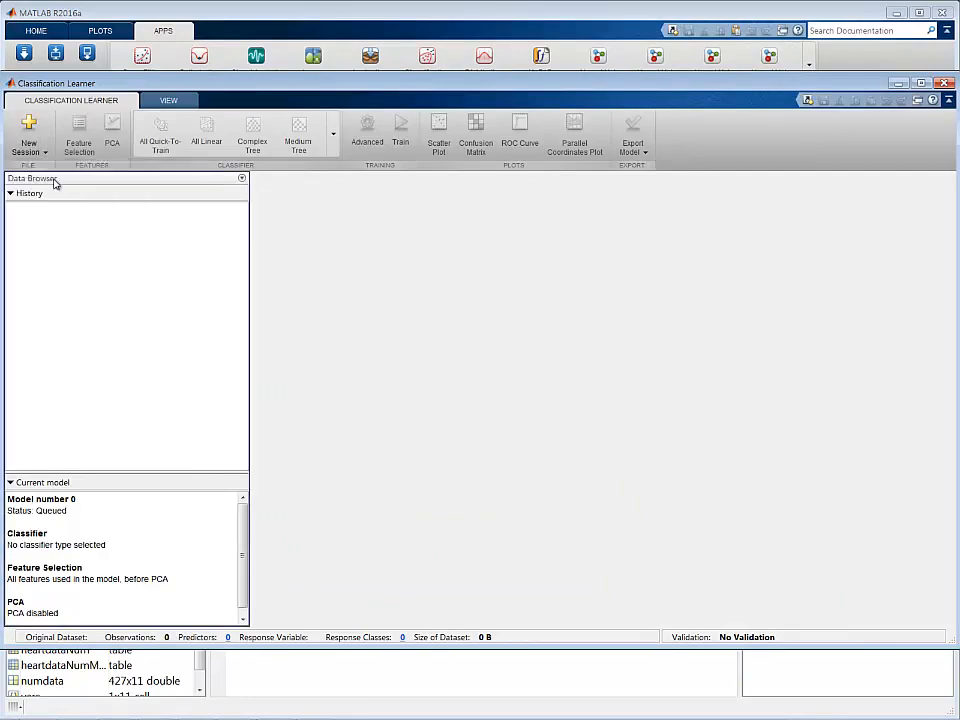
Start a new session on heartdataAll with HeartDisease imported as the Response
click(28, 130)
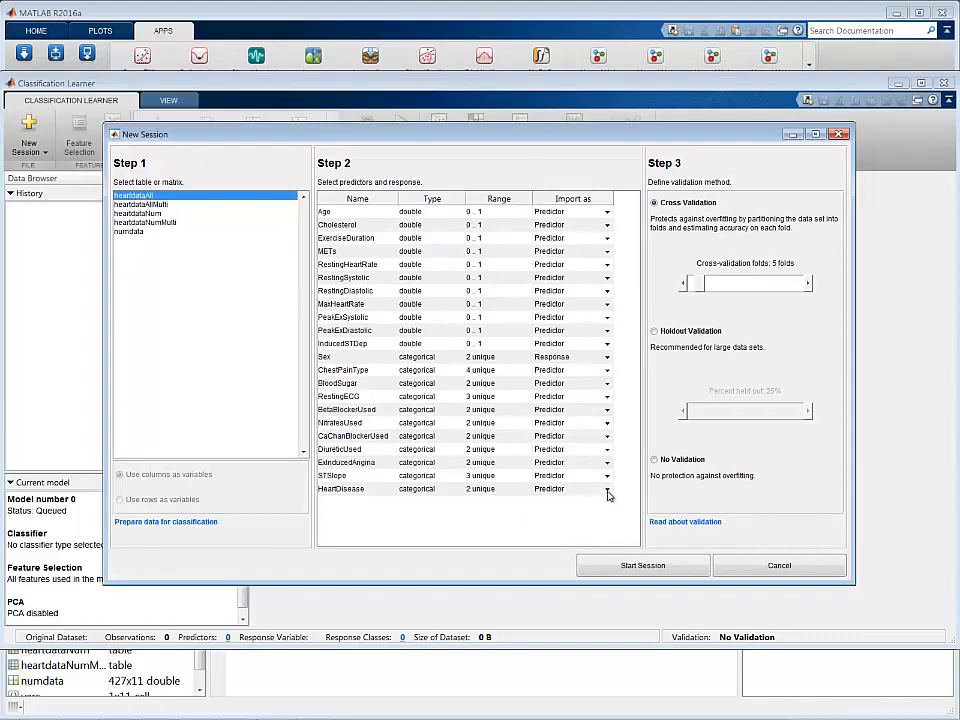
click(572, 488)
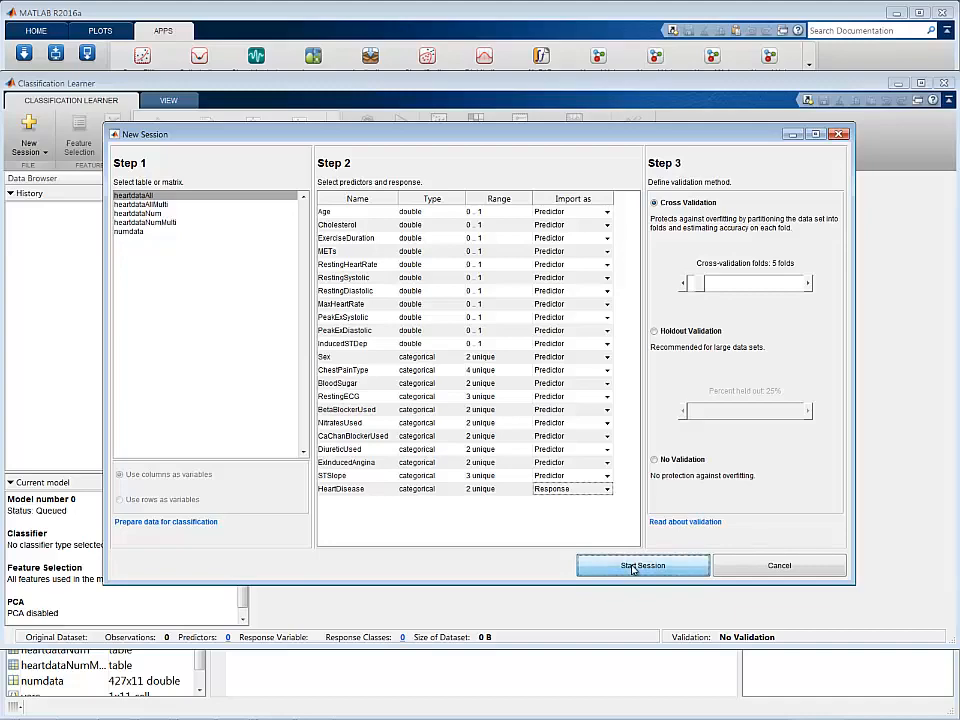
Start the session with 5-fold cross-validation, plotting 427 observations of Age versus Cholesterol
click(644, 564)
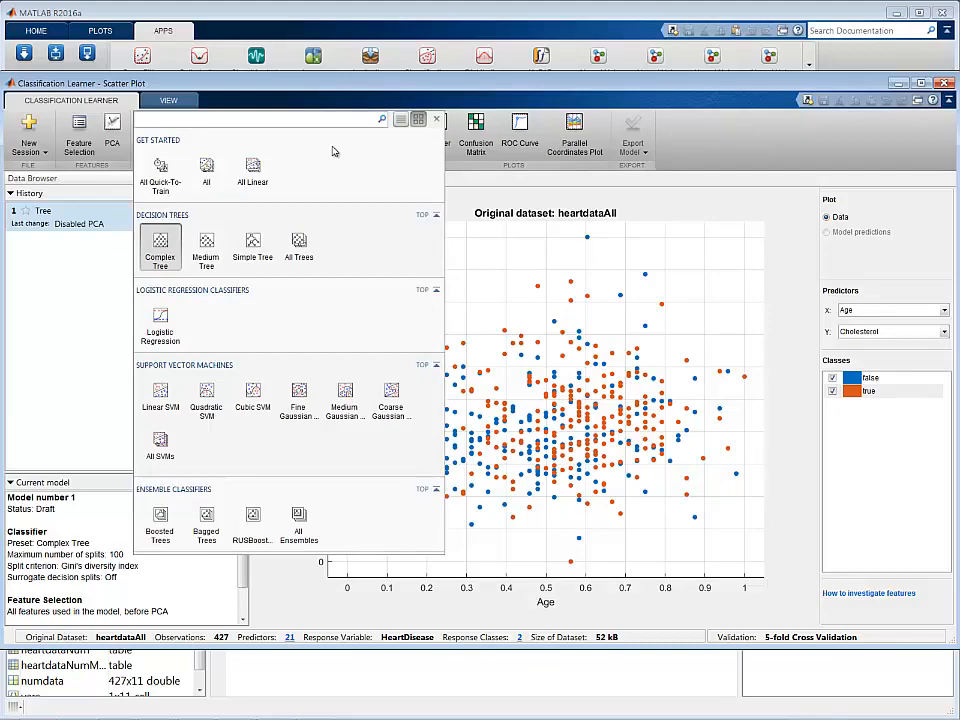
mouse_move(192, 322)
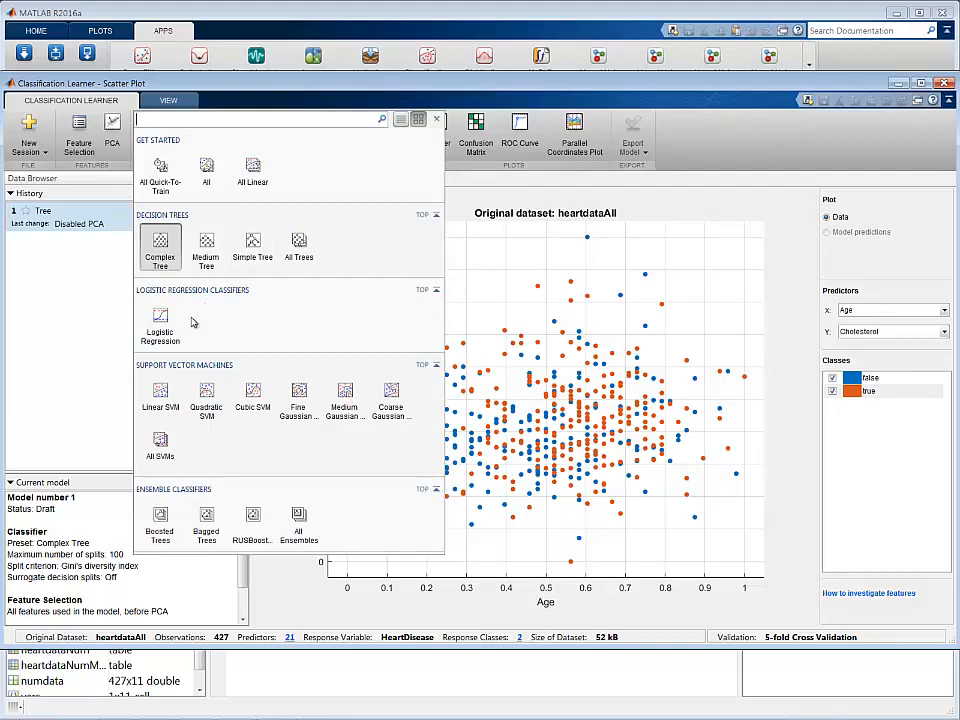
Train a Linear SVM to 78.5% accuracy and show its predictions and confusion matrix
click(160, 396)
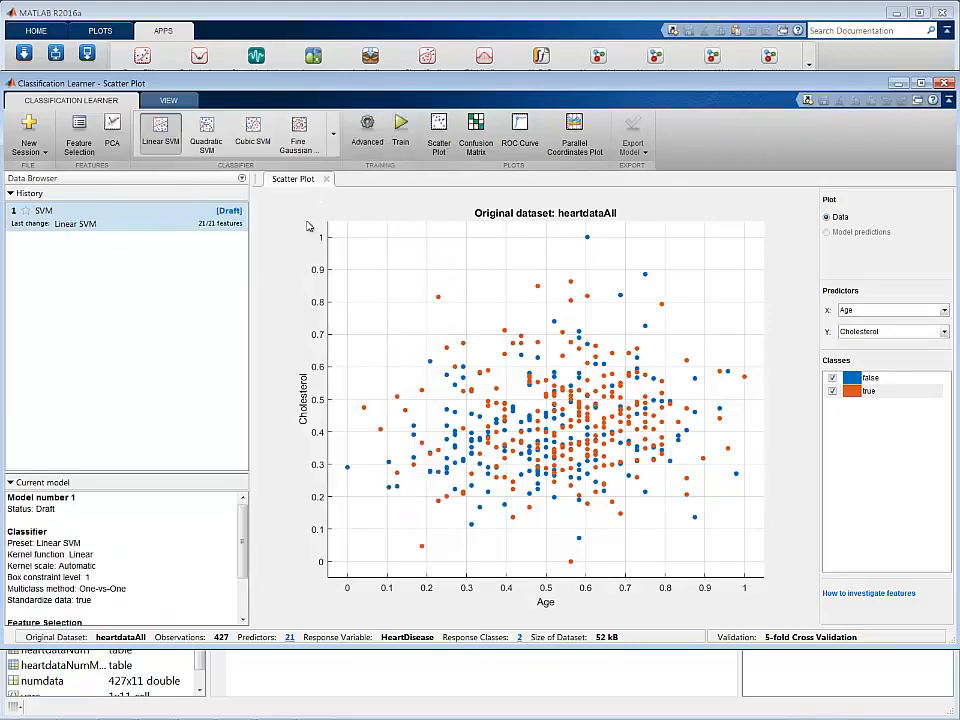
click(400, 130)
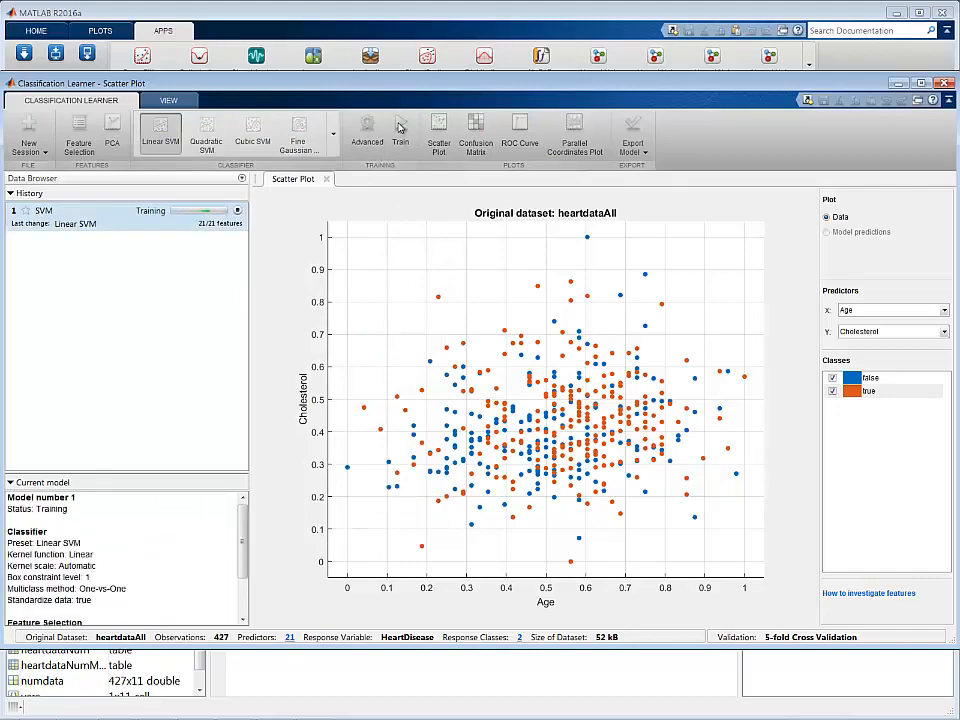
click(400, 132)
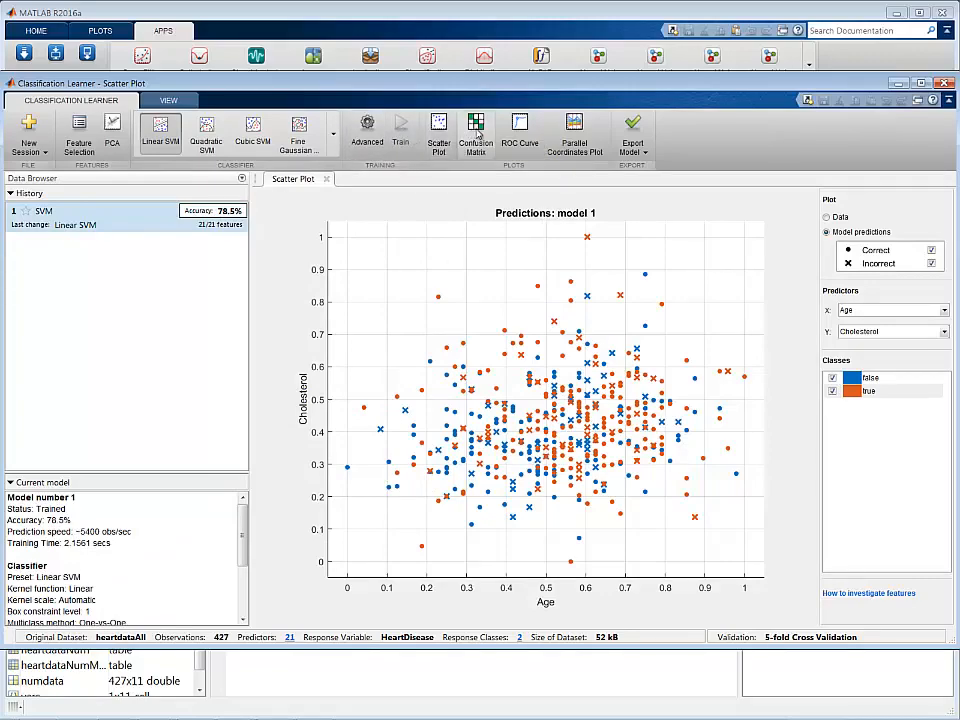
click(476, 130)
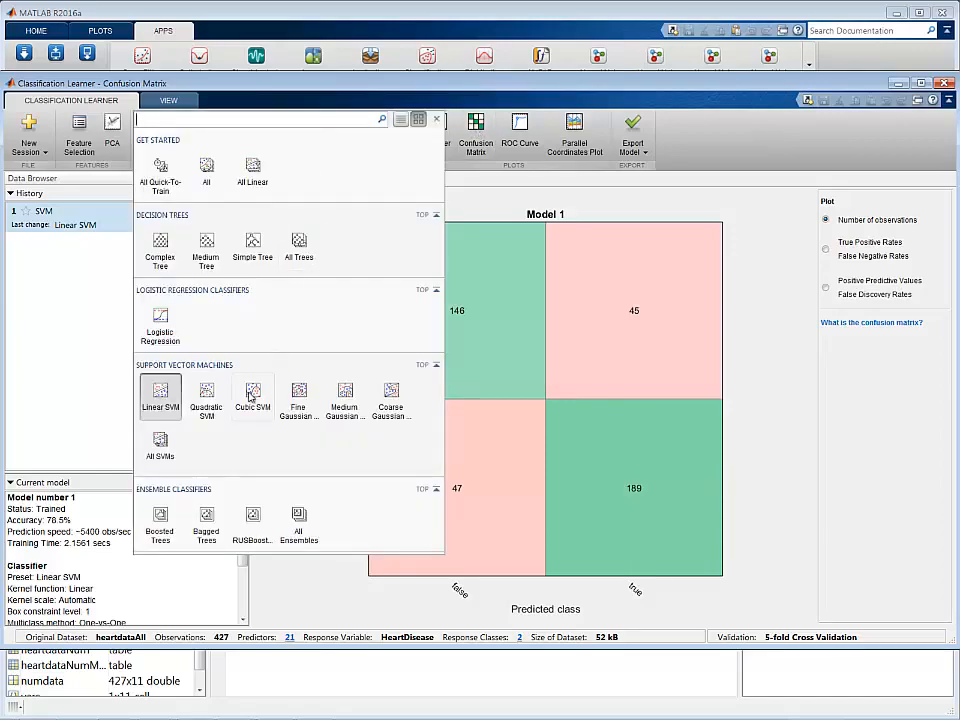
Train Cubic SVM (71.7%), Medium Tree (73.5%) and Medium Gaussian SVM (80.6%) models
click(252, 396)
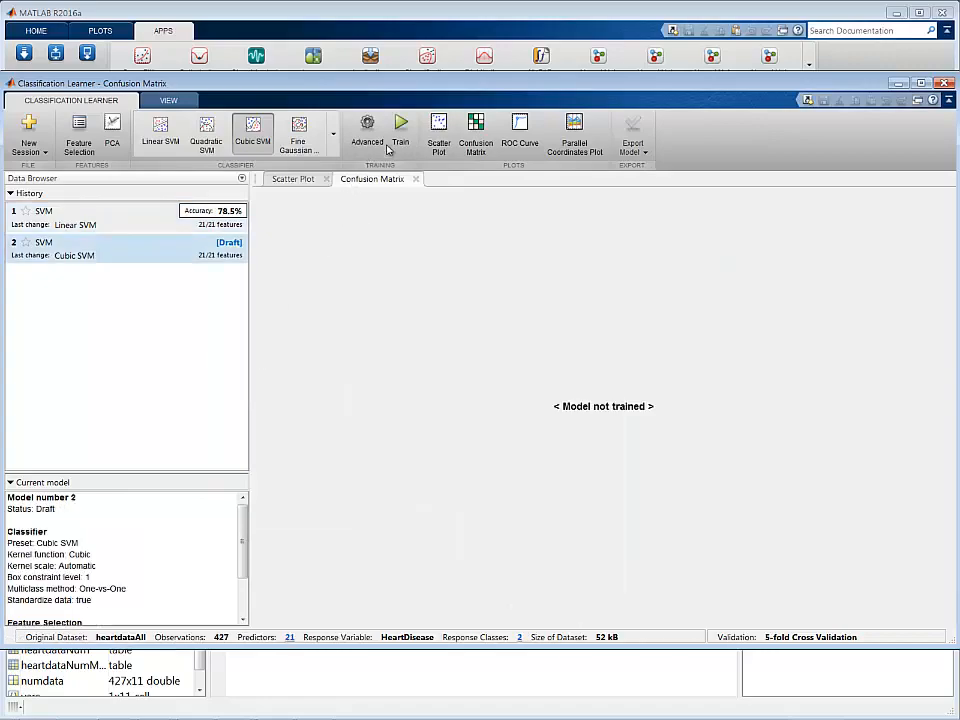
click(400, 130)
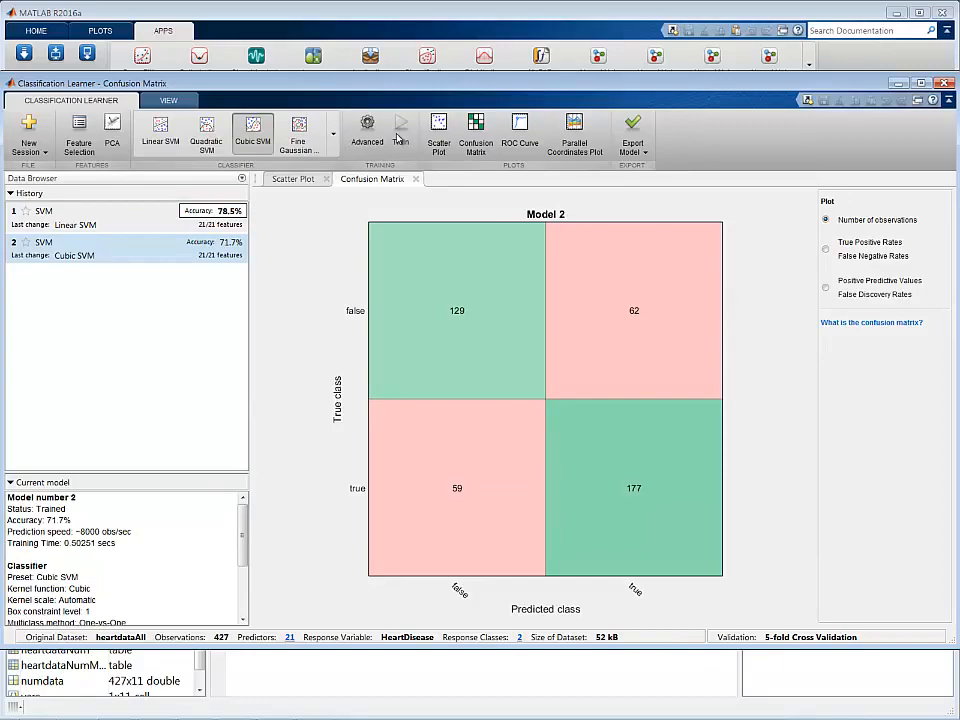
click(332, 136)
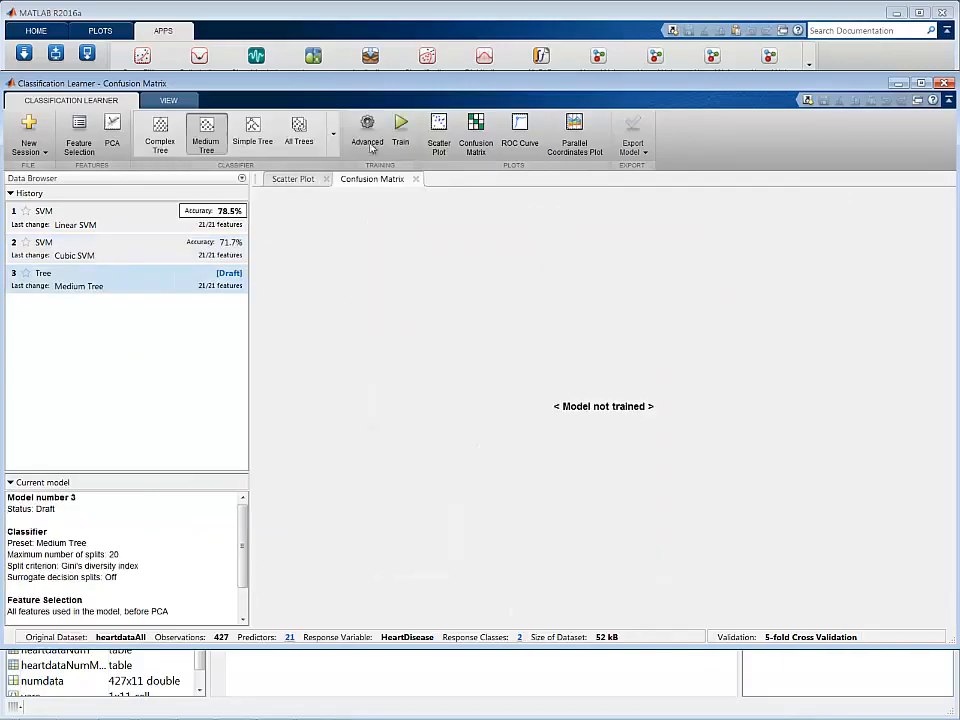
click(400, 130)
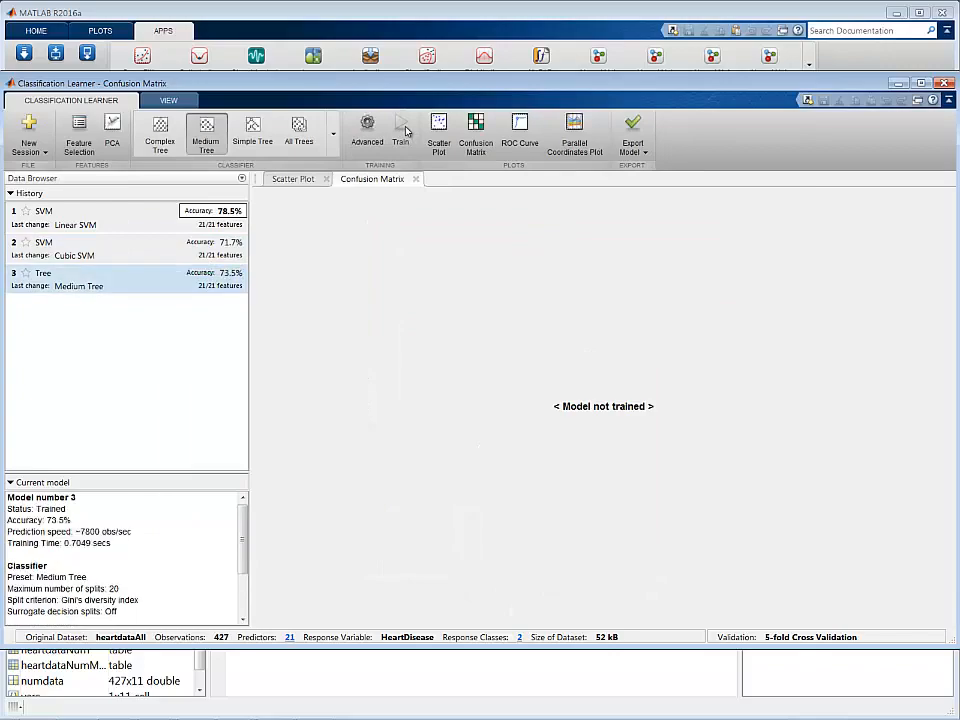
click(400, 136)
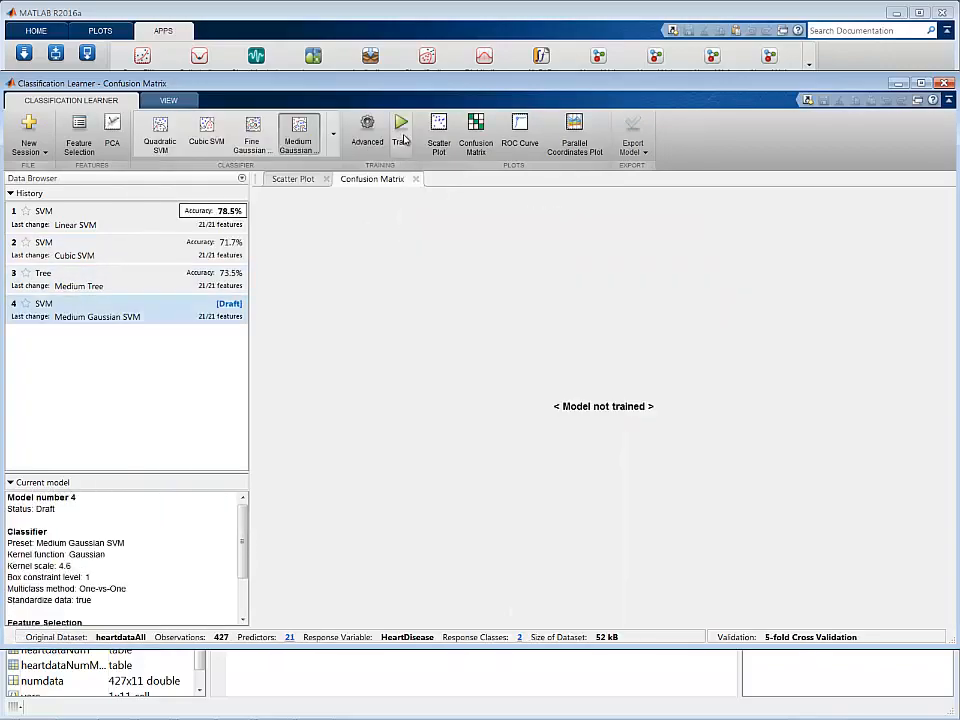
click(400, 130)
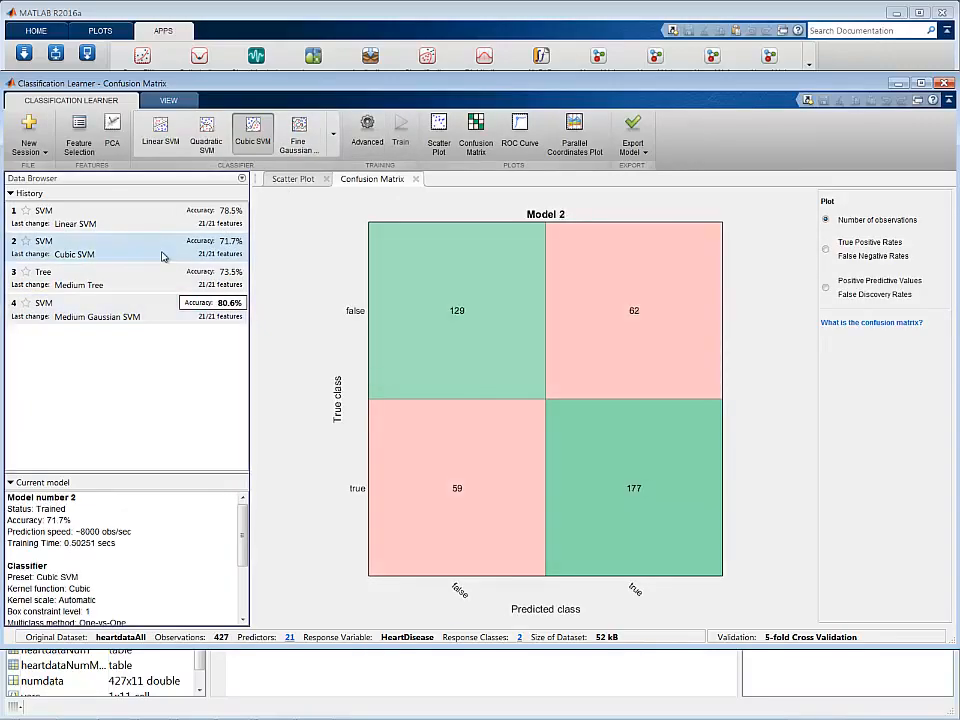
Show the Advanced settings for the cubic SVM model
click(368, 130)
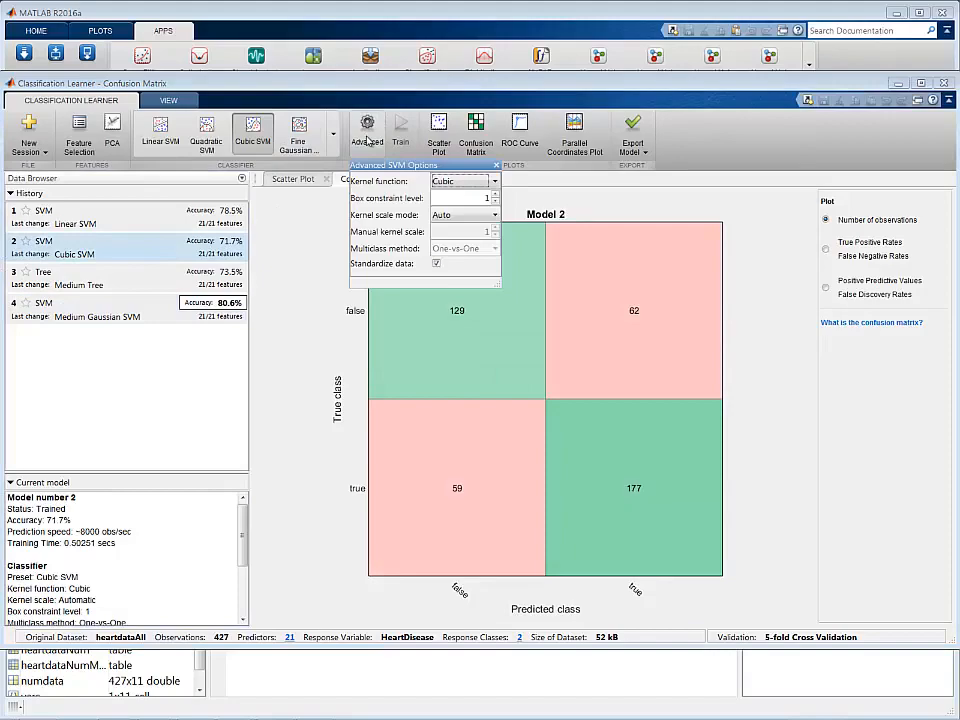